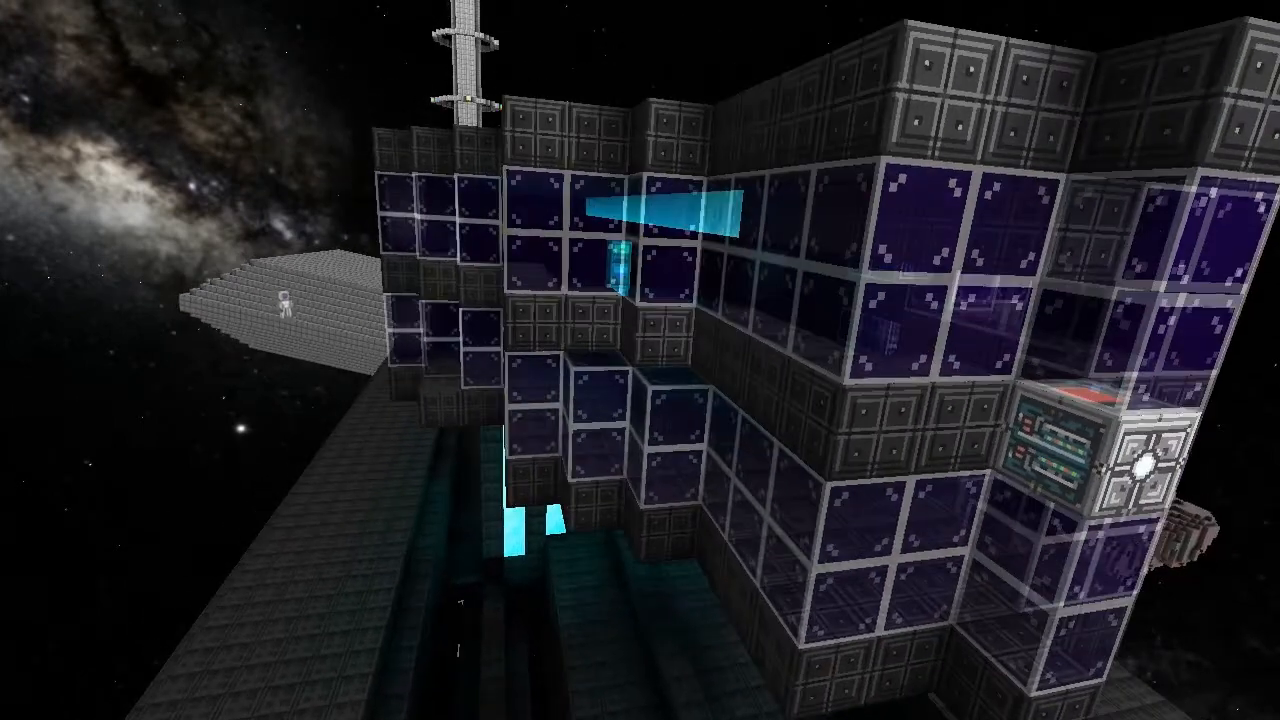
mouse_move(640, 360)
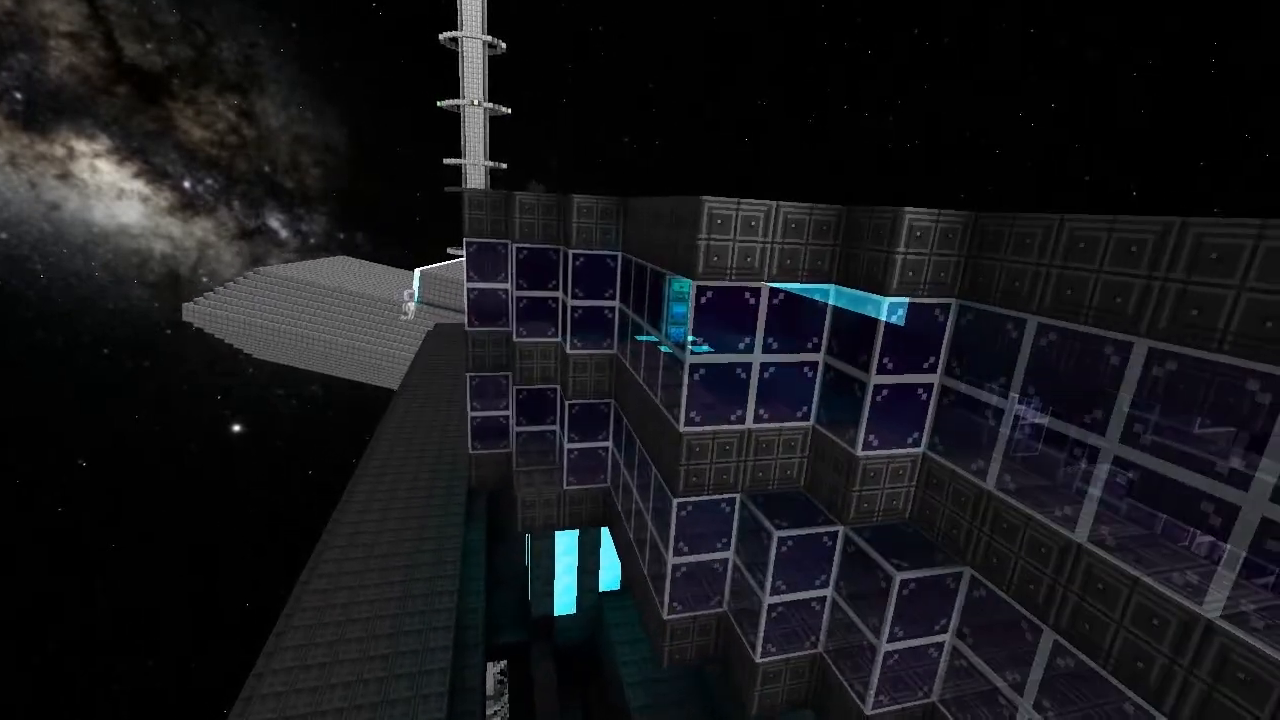